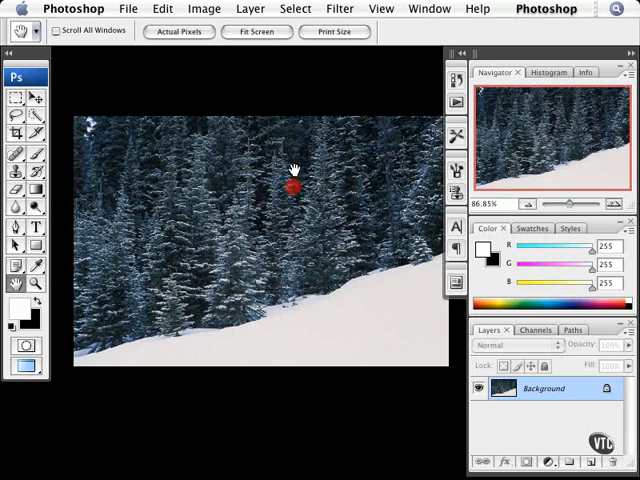
pyautogui.moveTo(298, 170)
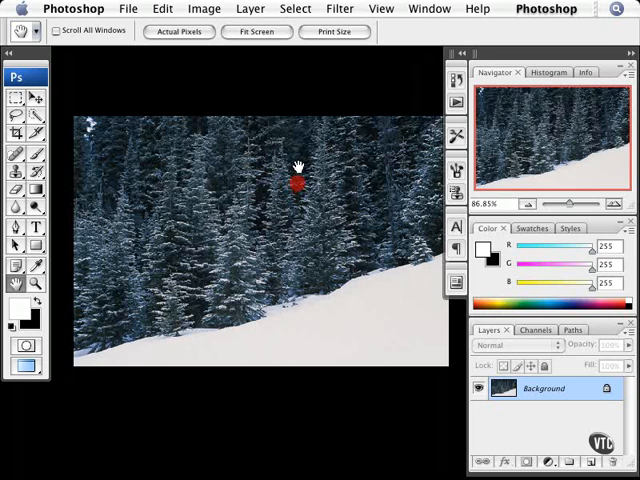
pyautogui.moveTo(311, 158)
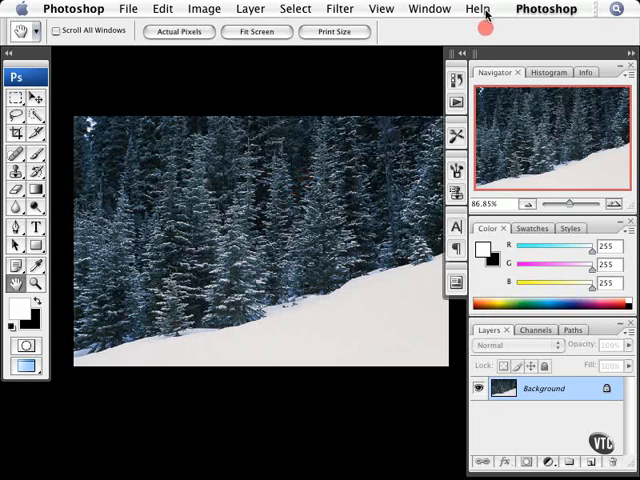
# Show the Help menu over the snowy forest photo
pyautogui.click(477, 9)
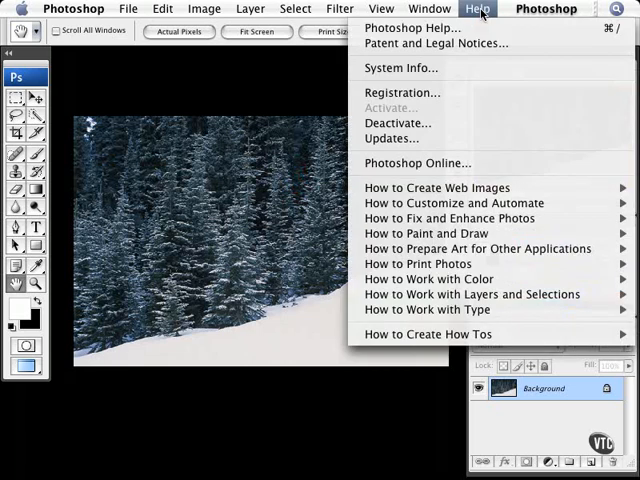
pyautogui.moveTo(417, 28)
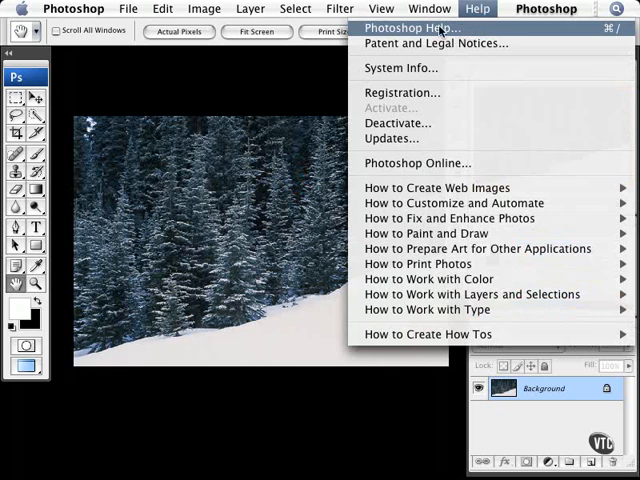
# Open Photoshop Help for Photoshop CS3, then expand Getting started and expand and collapse Camera Raw
pyautogui.click(414, 28)
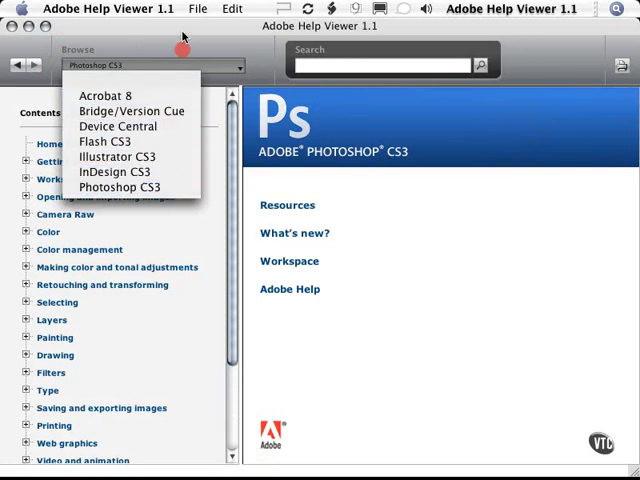
pyautogui.click(119, 187)
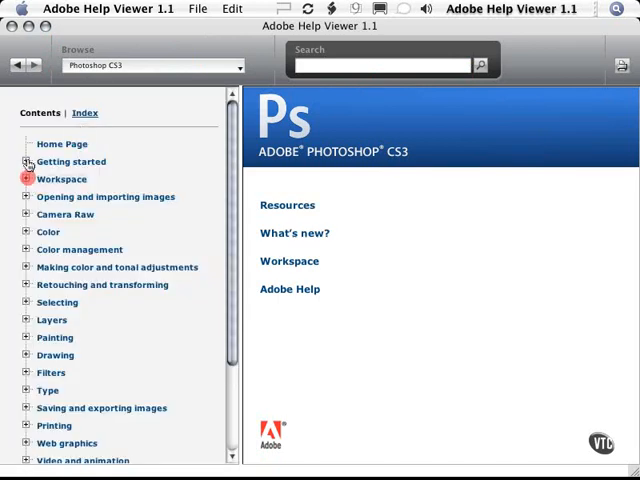
pyautogui.click(27, 161)
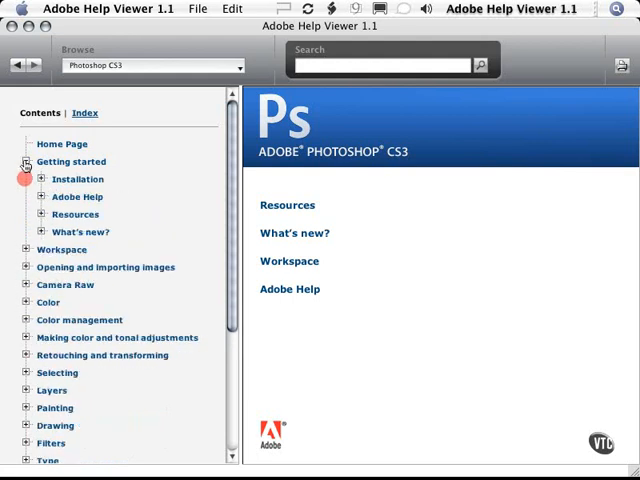
pyautogui.click(27, 214)
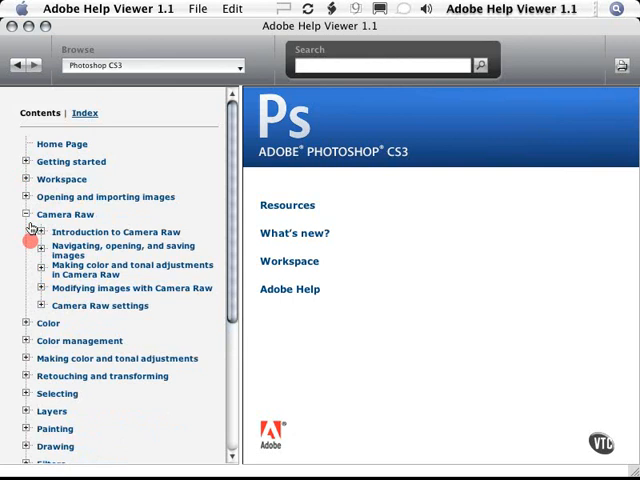
pyautogui.click(28, 214)
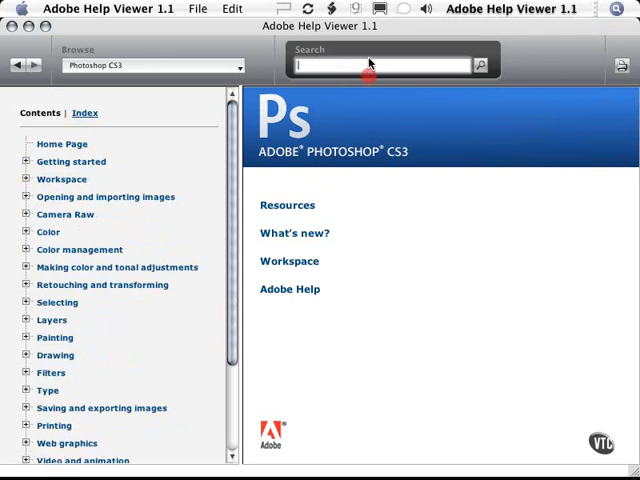
# Search the help for 'RGB' to list 50 Photoshop CS3 results
pyautogui.write('RGB')
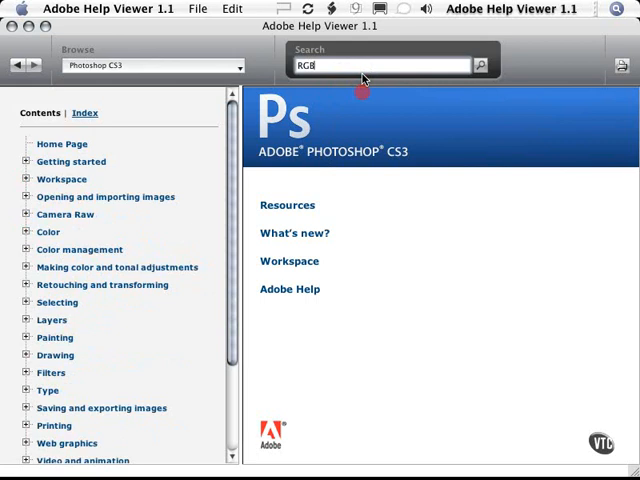
pyautogui.click(481, 65)
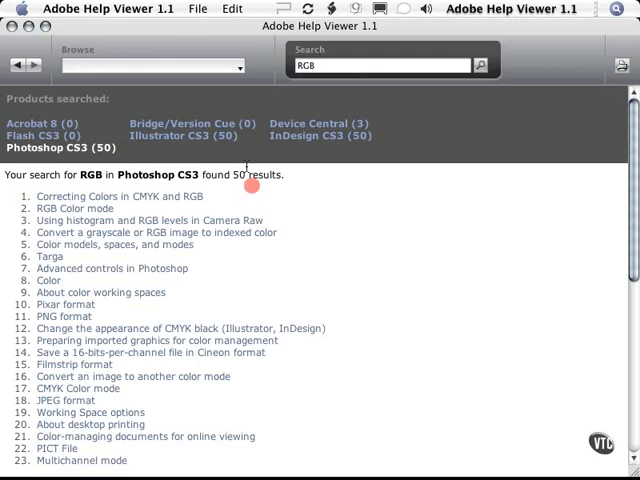
pyautogui.moveTo(237, 297)
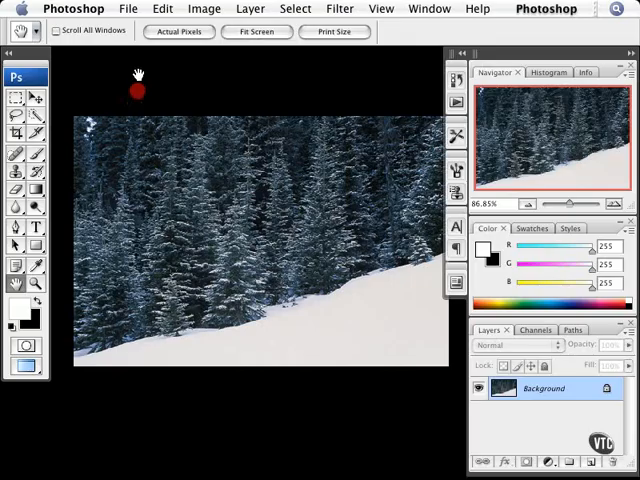
# Choose Help > System Info to show version, OS, memory and plug-ins
pyautogui.click(477, 8)
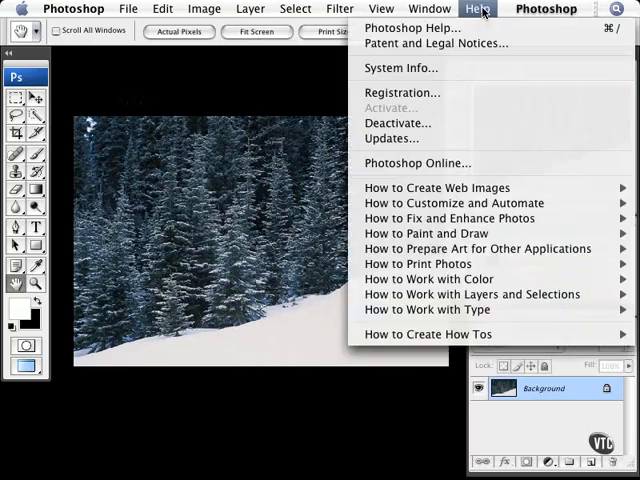
pyautogui.moveTo(435, 43)
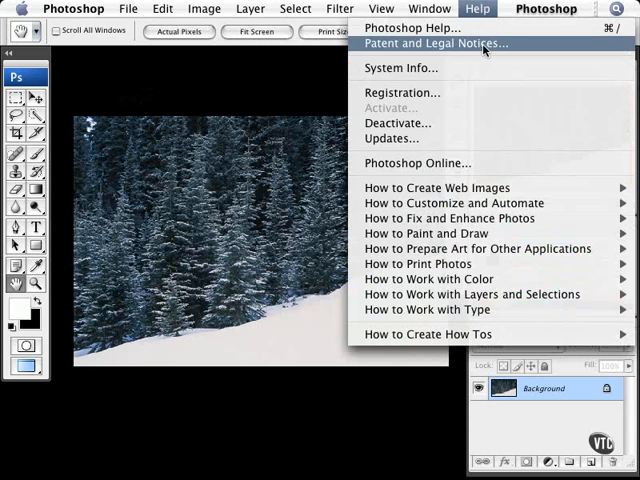
pyautogui.moveTo(478, 68)
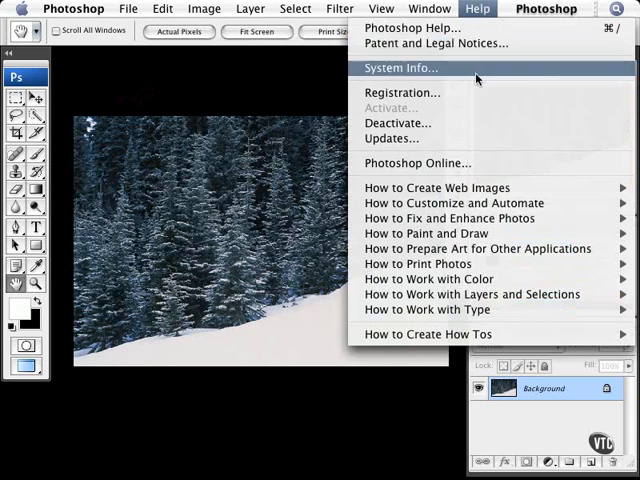
pyautogui.moveTo(440, 70)
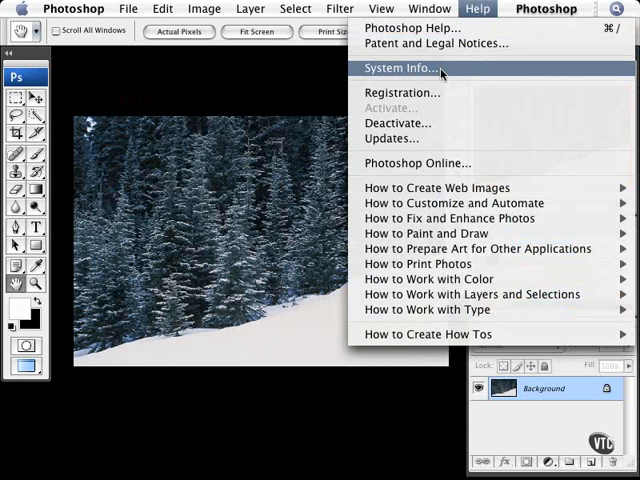
pyautogui.click(403, 68)
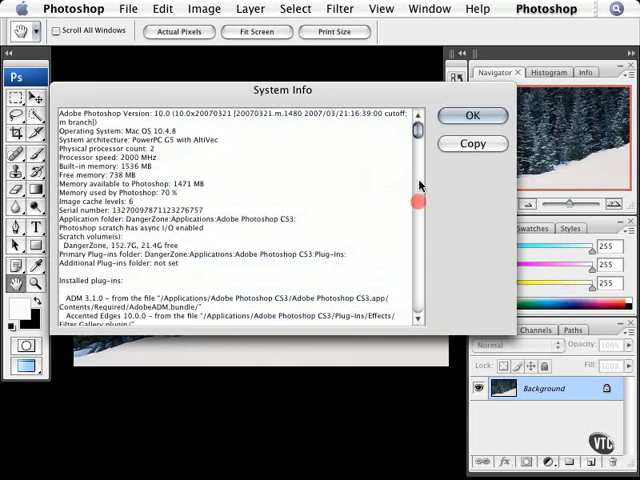
# Scroll through the System Info report, then close it to return to the forest photo
pyautogui.scroll(-3)
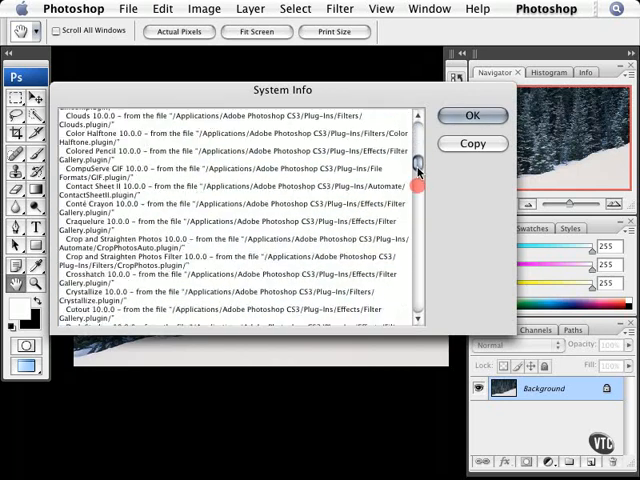
pyautogui.scroll(-3)
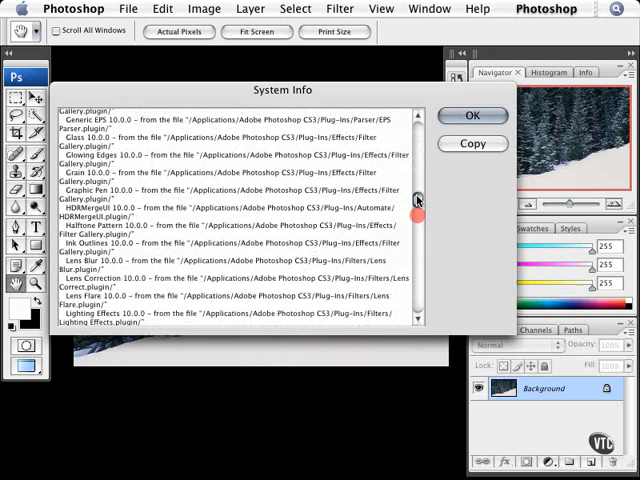
pyautogui.scroll(3)
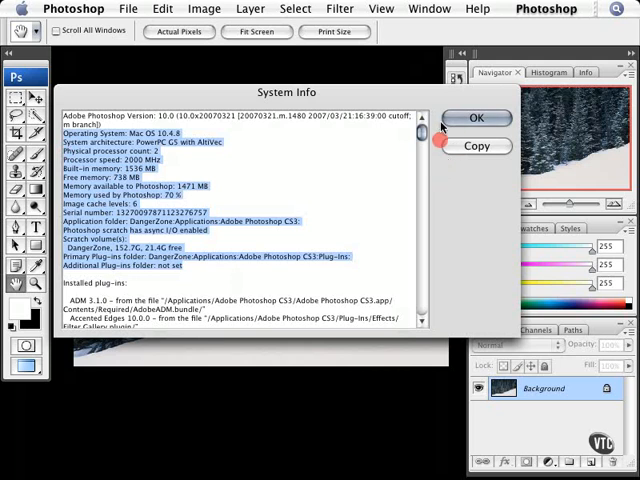
pyautogui.click(476, 118)
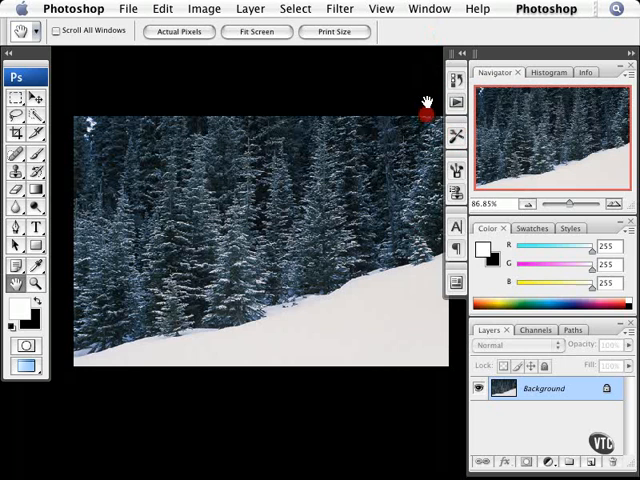
# Reopen the Help menu to browse Registration, Deactivate, Updates and Photoshop Online
pyautogui.click(477, 8)
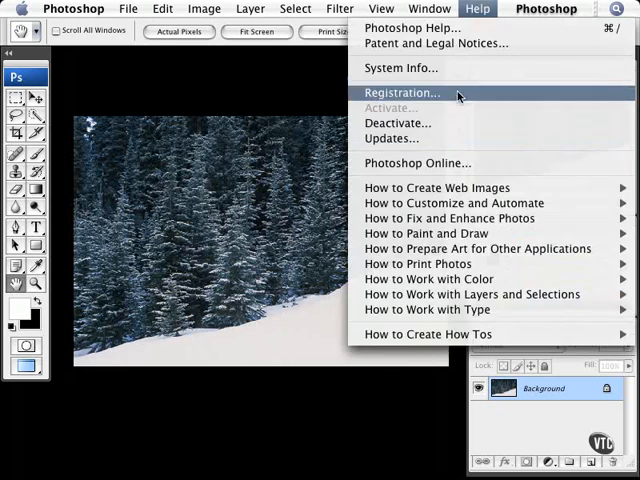
pyautogui.moveTo(458, 123)
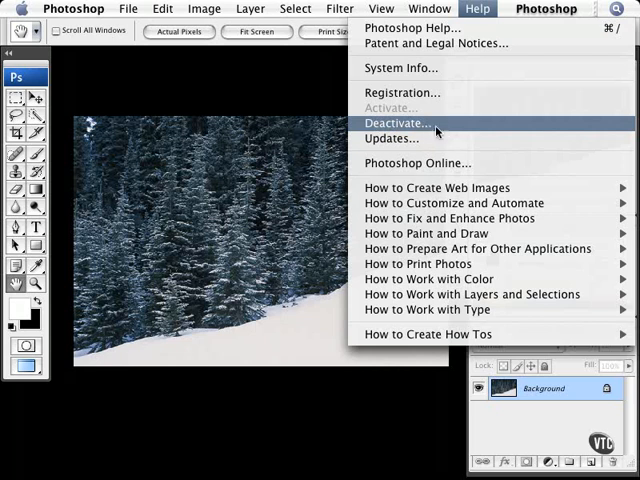
pyautogui.moveTo(424, 138)
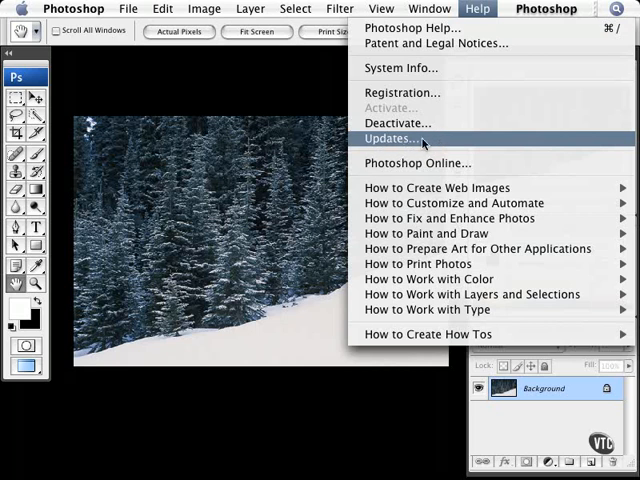
pyautogui.moveTo(415, 163)
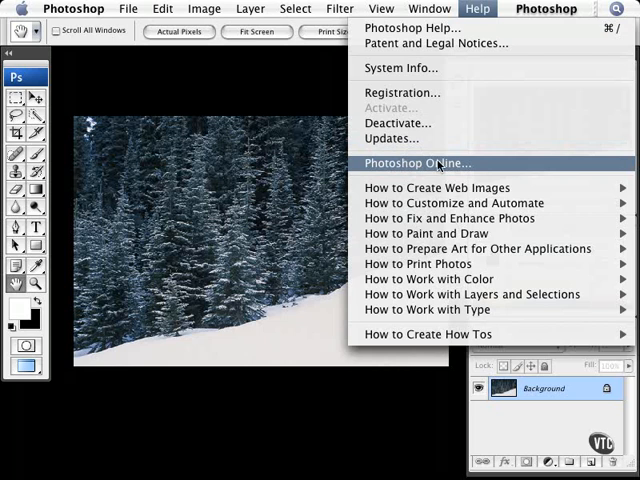
pyautogui.moveTo(465, 294)
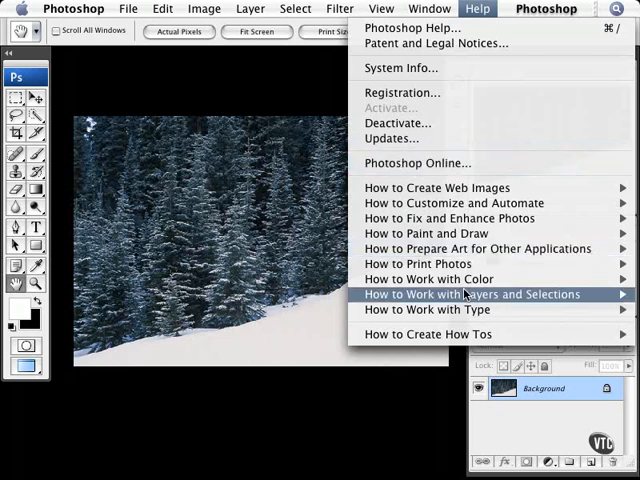
pyautogui.moveTo(436, 187)
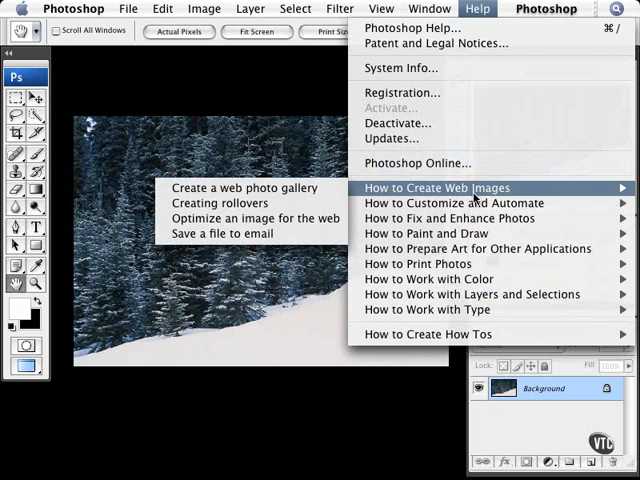
pyautogui.moveTo(477, 294)
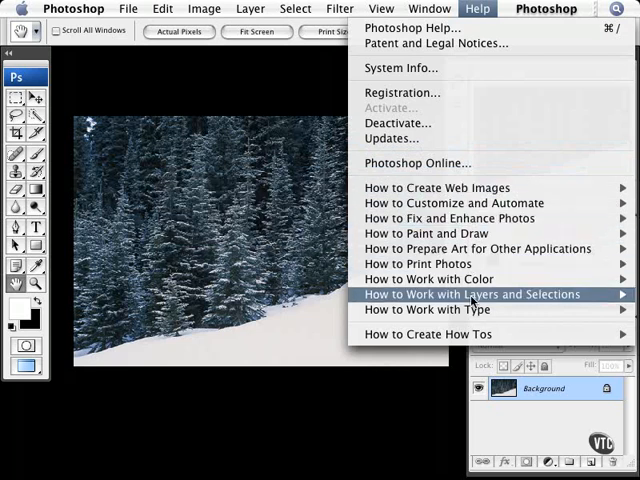
pyautogui.moveTo(480, 248)
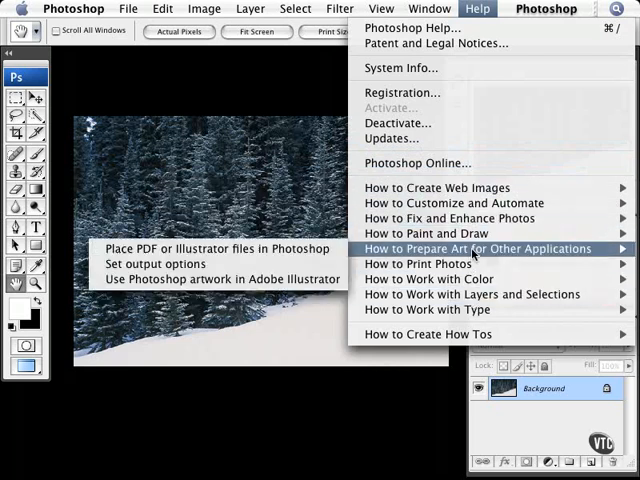
pyautogui.moveTo(447, 326)
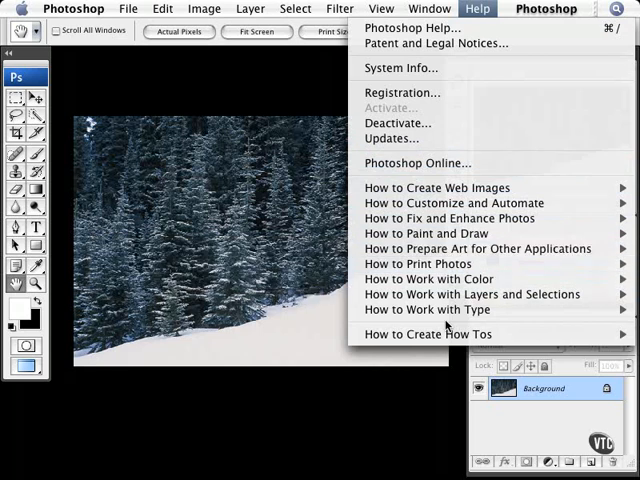
pyautogui.moveTo(480, 334)
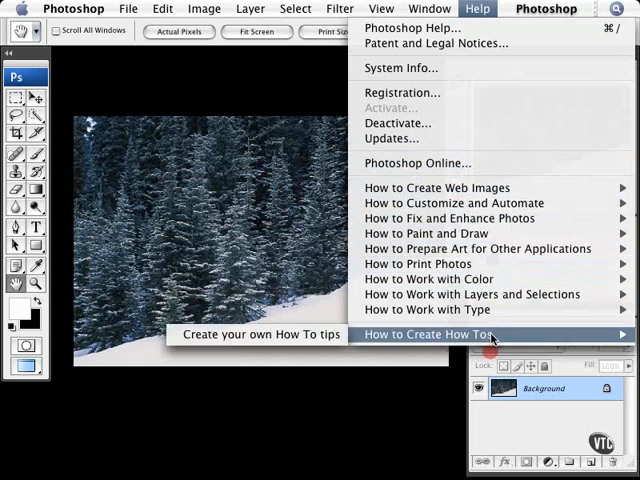
pyautogui.moveTo(393, 355)
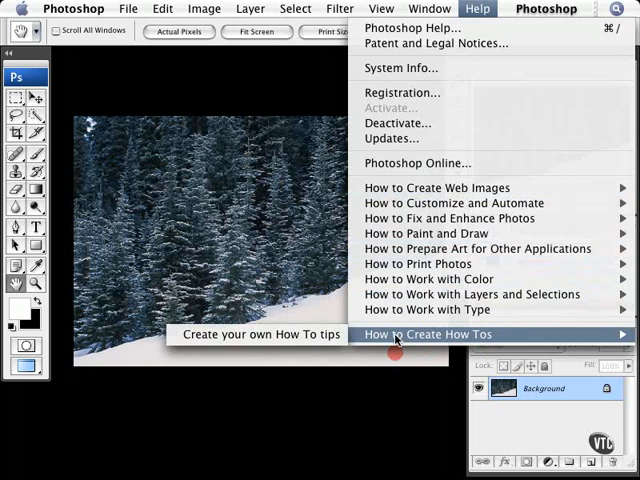
pyautogui.moveTo(490, 294)
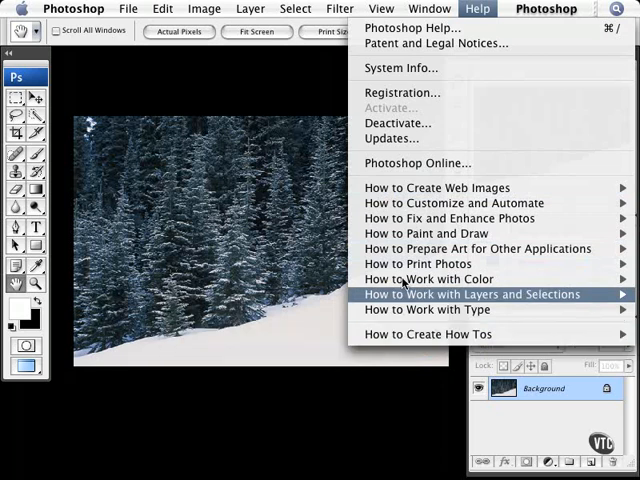
pyautogui.moveTo(480, 248)
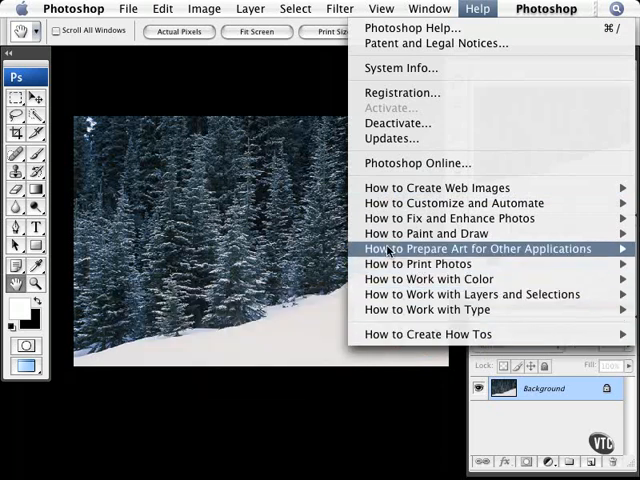
pyautogui.moveTo(480, 248)
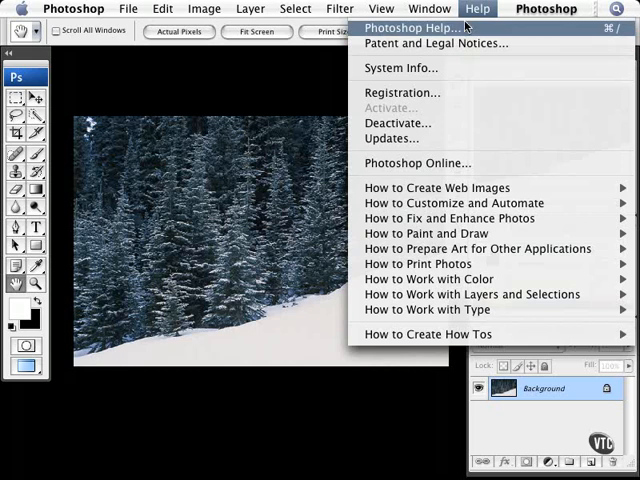
pyautogui.moveTo(467, 33)
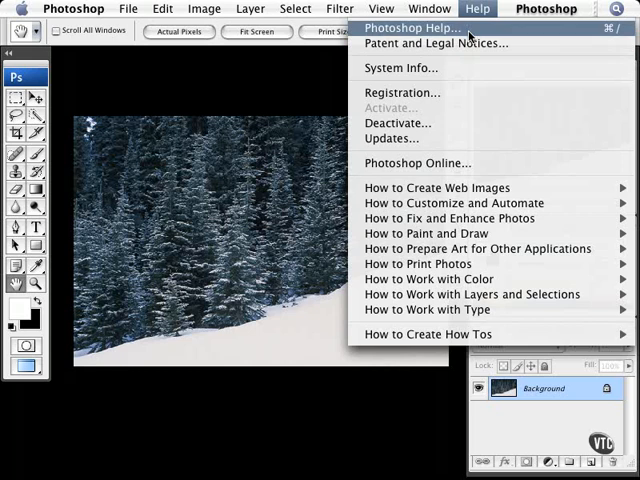
pyautogui.moveTo(472, 32)
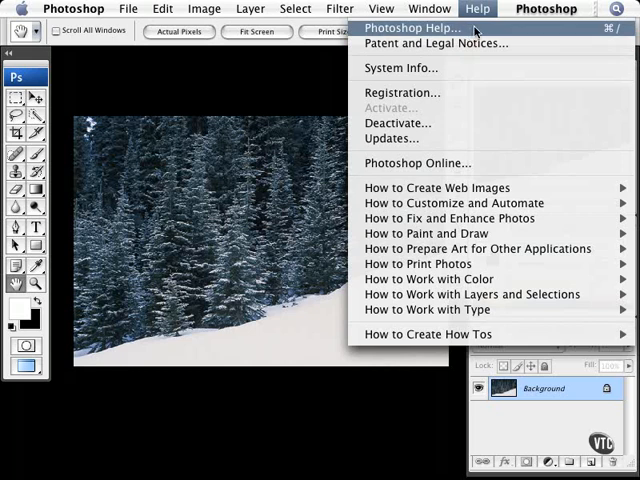
pyautogui.moveTo(474, 57)
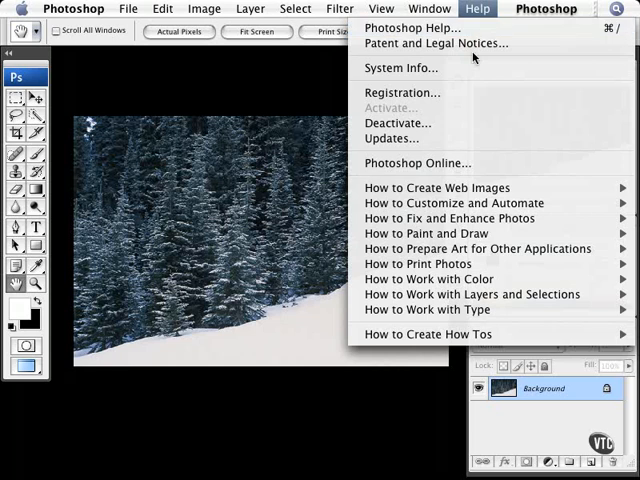
pyautogui.moveTo(462, 124)
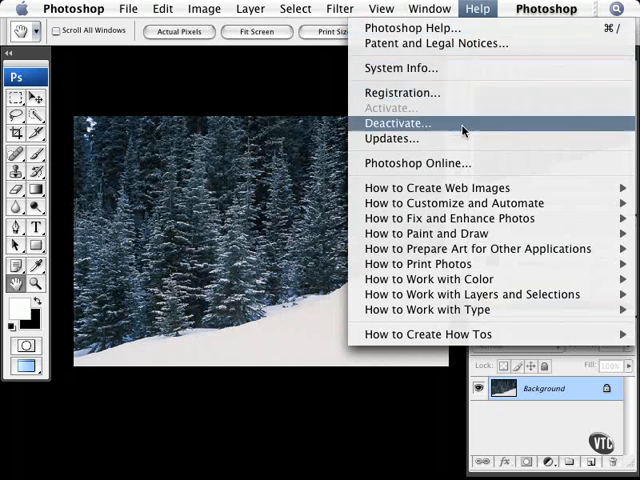
pyautogui.moveTo(470, 334)
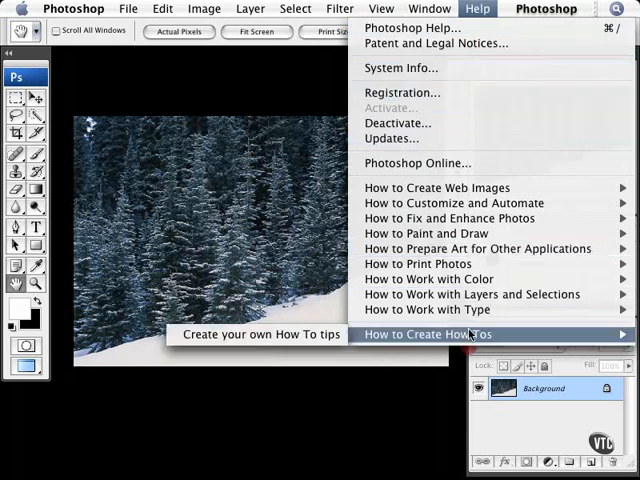
pyautogui.moveTo(477, 248)
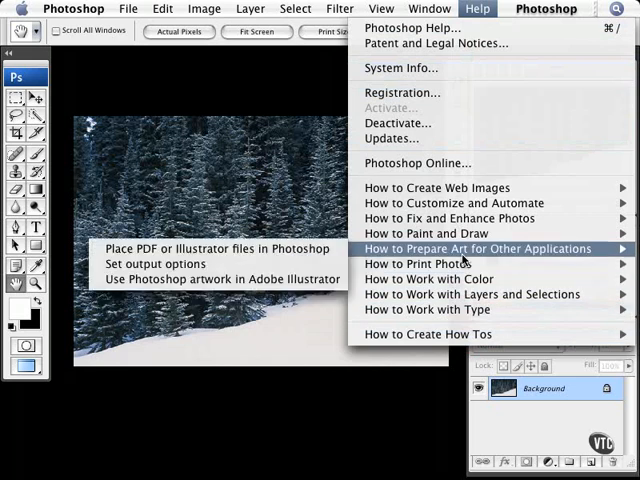